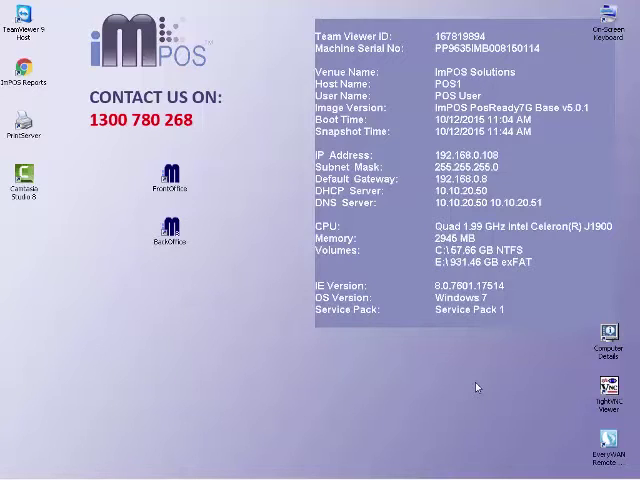
pyautogui.moveTo(484, 428)
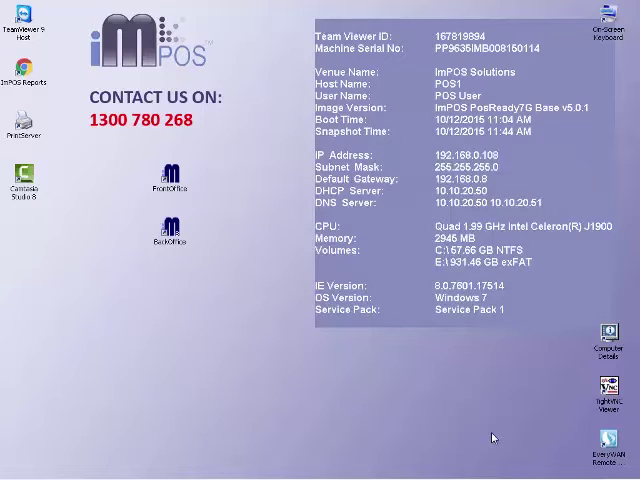
pyautogui.moveTo(484, 428)
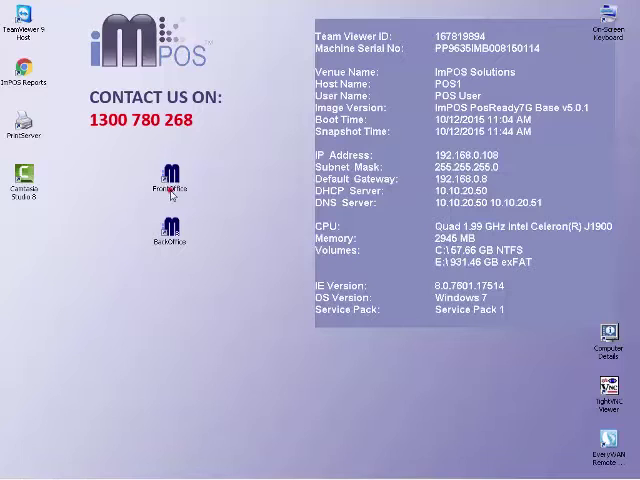
# Launch ImPOS Front Office from the desktop icon to reach the login keypad
pyautogui.doubleClick(170, 174)
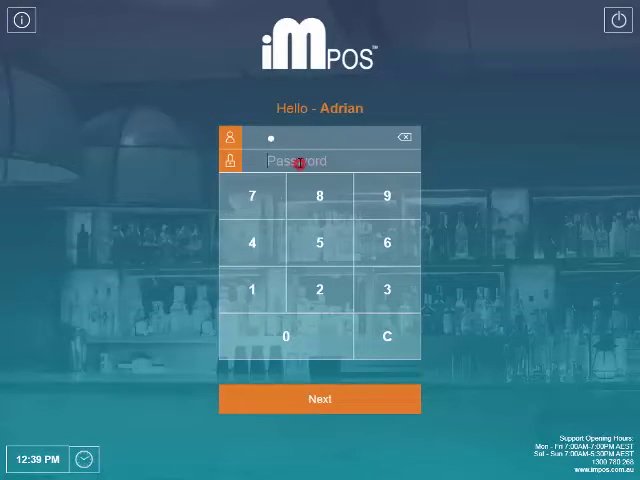
# Log in and settle a $4.20 takeaway large flat white with skim milk
pyautogui.click(320, 400)
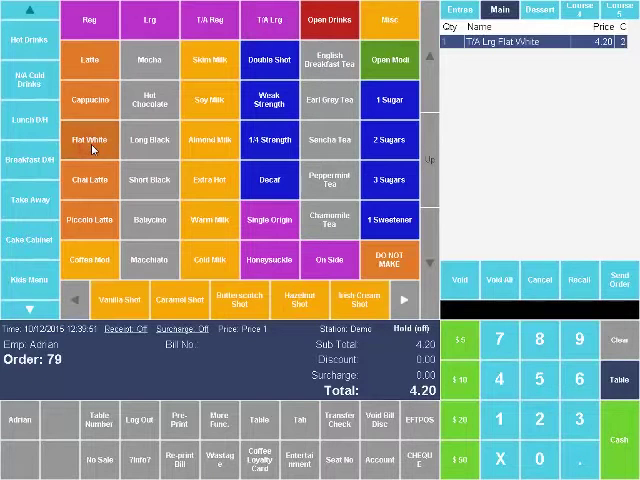
pyautogui.click(210, 60)
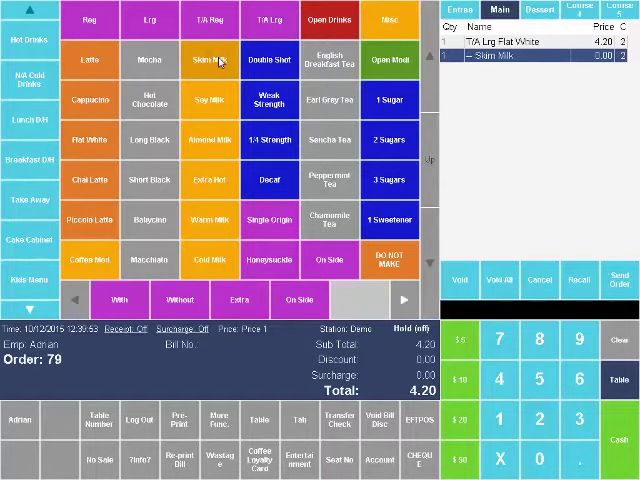
pyautogui.click(388, 100)
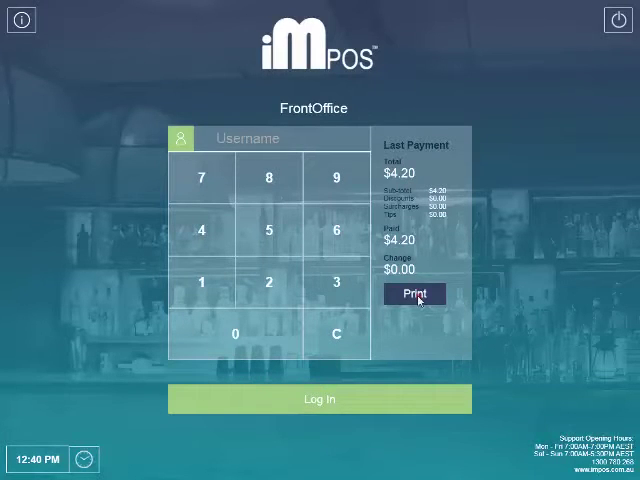
# Reprint the last payment's receipt, then log in to Check Access for tab Jade
pyautogui.click(412, 292)
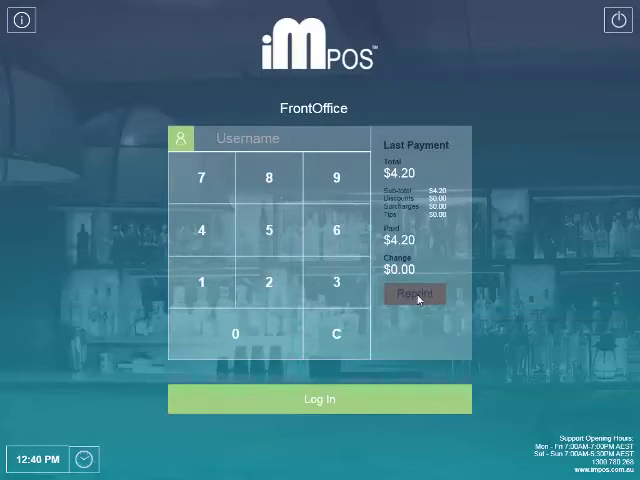
pyautogui.click(320, 400)
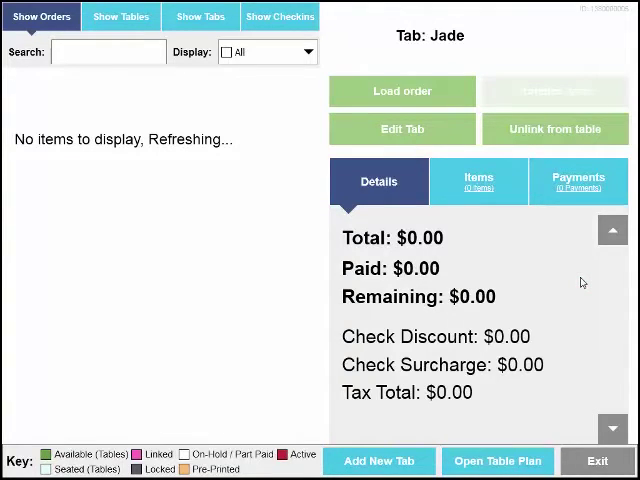
# Browse the tables and tabs lists, start a new tab name, then select Table 2's $216.30 check
pyautogui.click(120, 16)
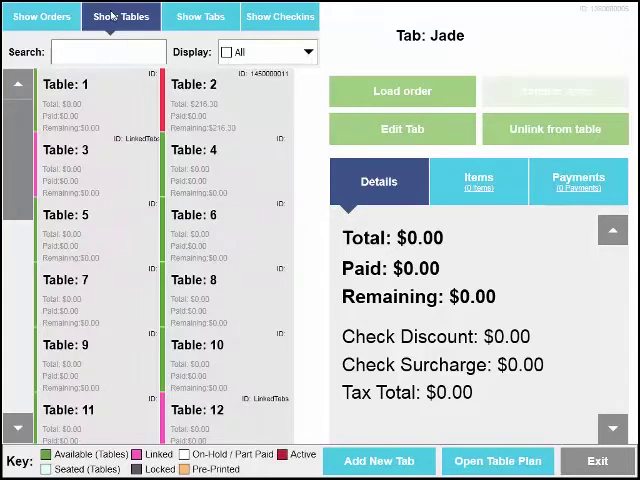
pyautogui.click(200, 16)
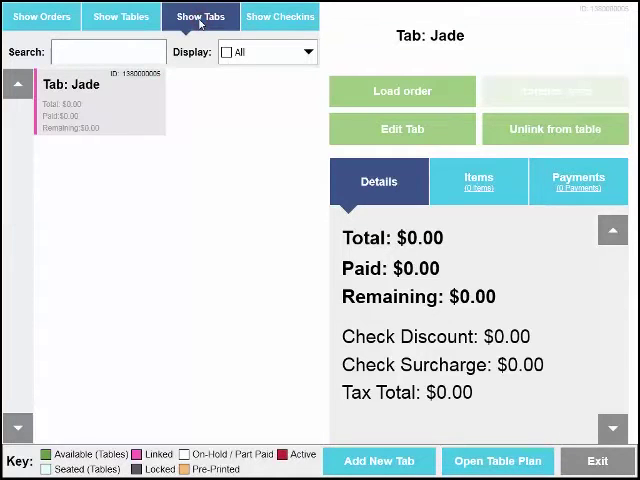
pyautogui.write('en')
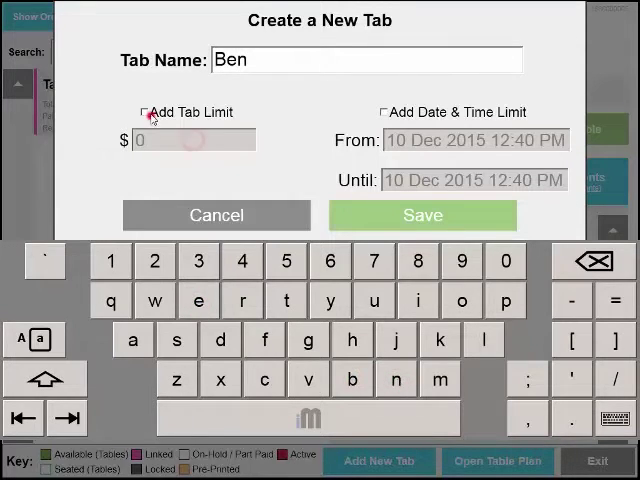
pyautogui.click(384, 112)
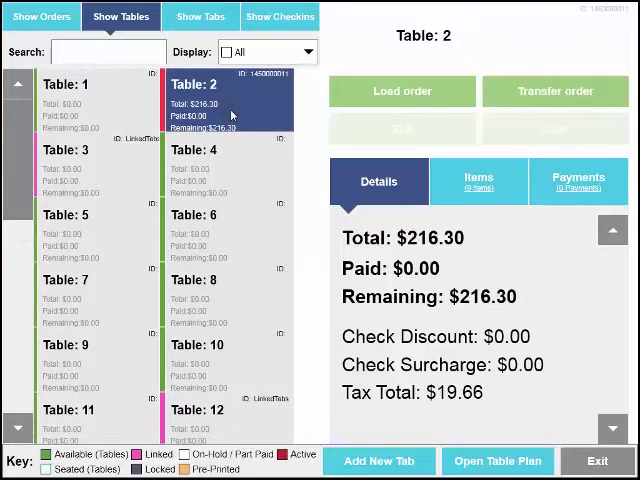
# Review Table 2's items and empty payments, then exit Check Access to the sales screen
pyautogui.click(478, 180)
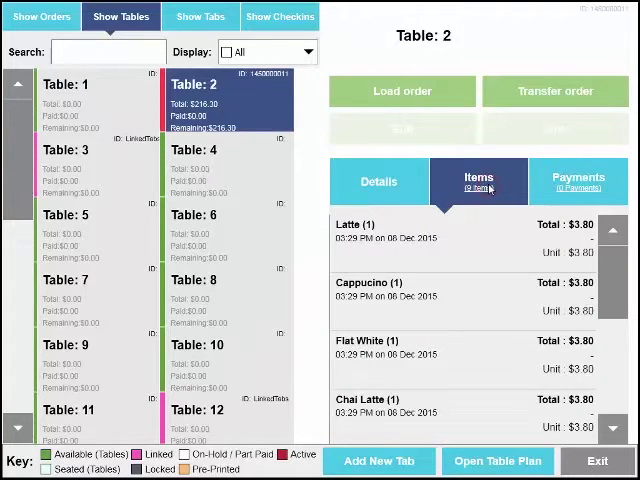
pyautogui.click(578, 180)
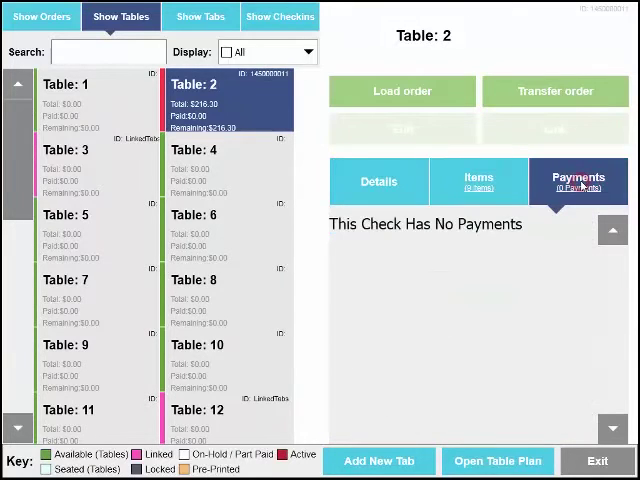
pyautogui.click(478, 180)
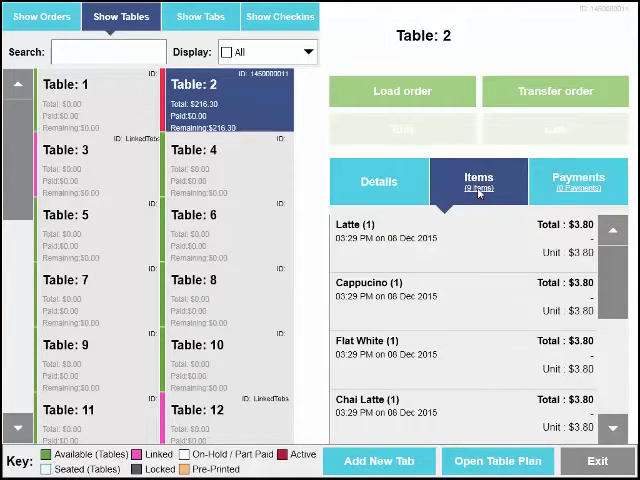
pyautogui.click(496, 460)
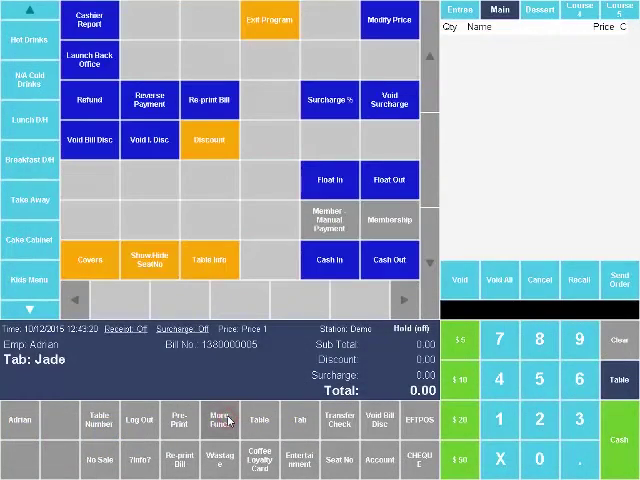
# View a loyalty member's details in membership admin, then exit to the login keypad
pyautogui.click(218, 420)
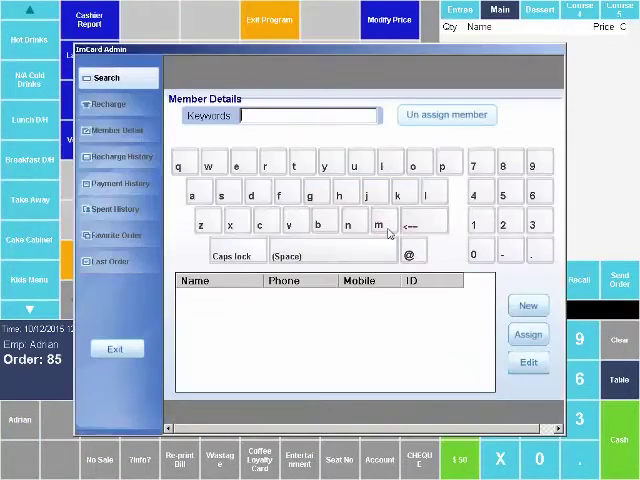
pyautogui.click(236, 168)
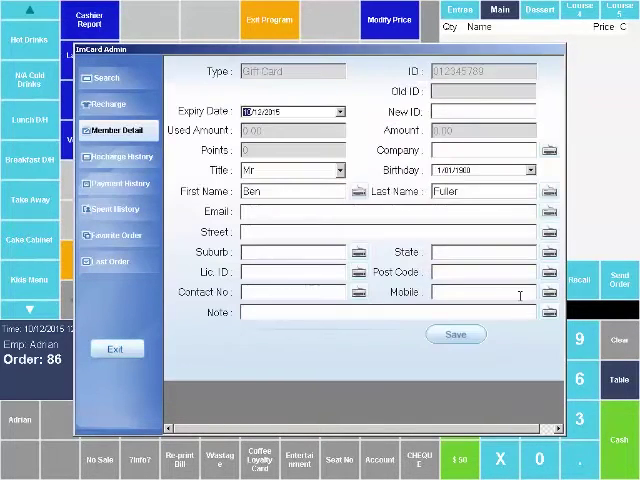
pyautogui.click(340, 112)
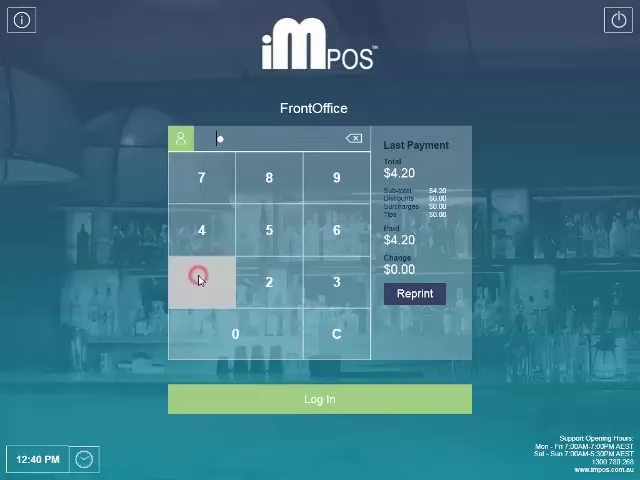
# Enter a username digit on the login keypad
pyautogui.click(320, 400)
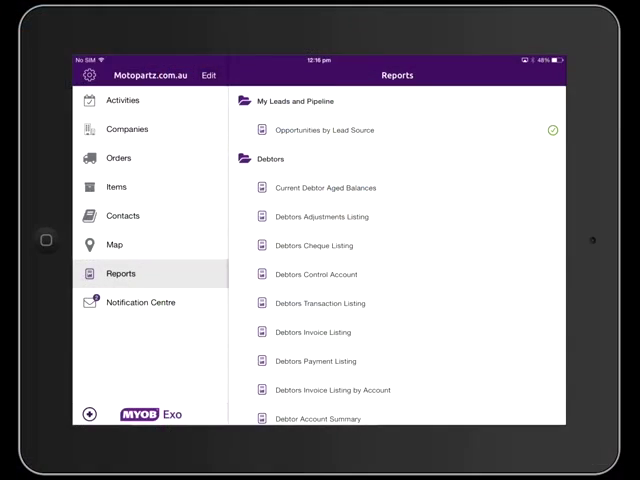
# Relaunch ImPOS Front Office from the desktop so the version 5 loader starts
pyautogui.scroll(-3)
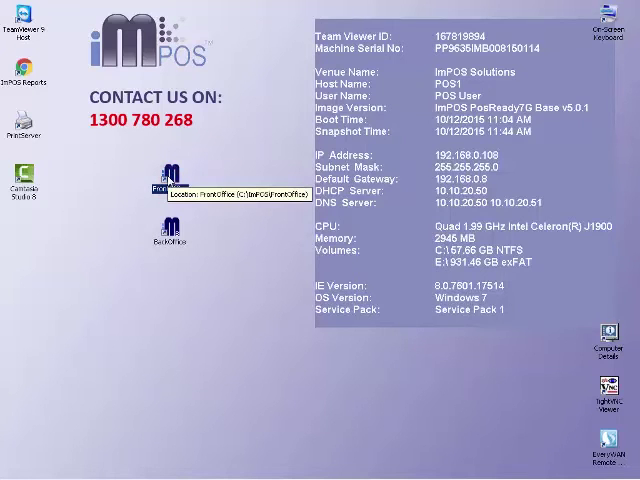
pyautogui.doubleClick(172, 170)
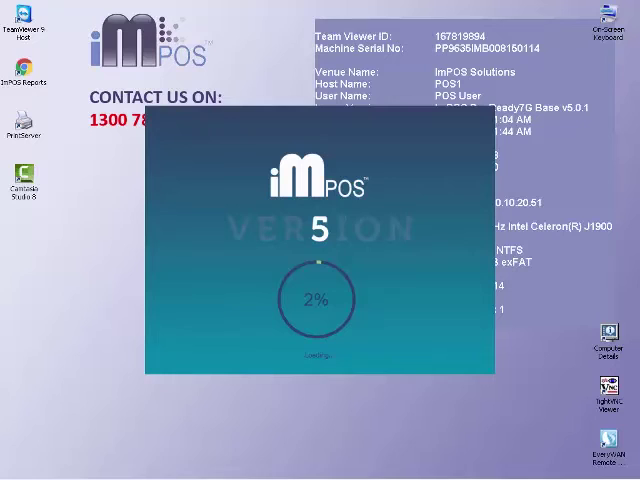